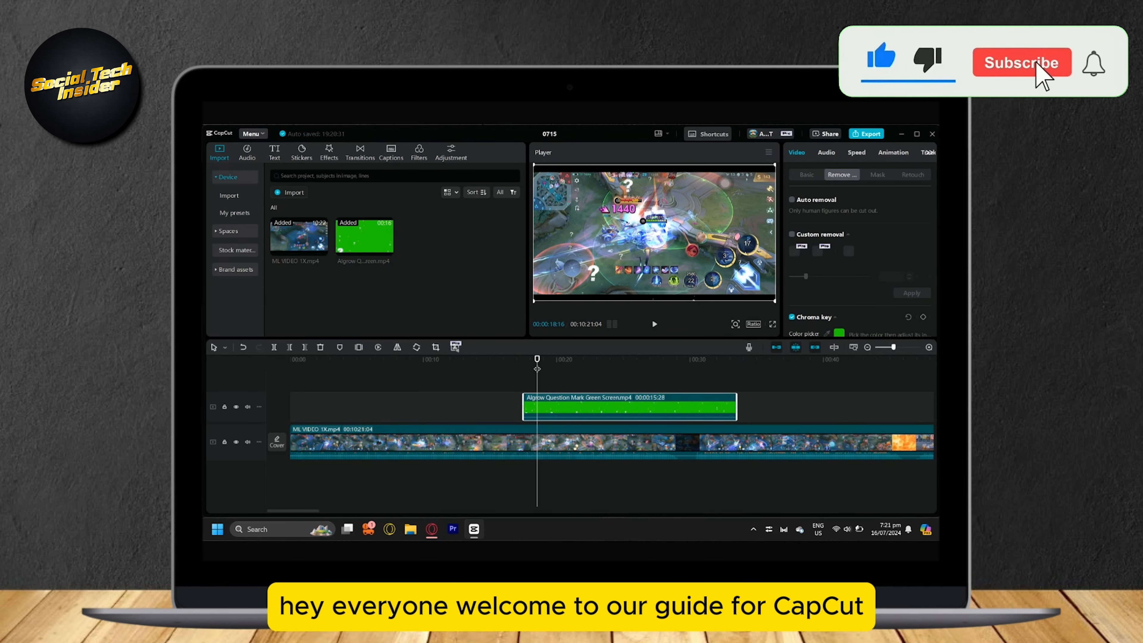
# Bring up Export settings (4K, HEVC, mp4, 30fps) and select the Name field for editing.
pyautogui.click(1022, 63)
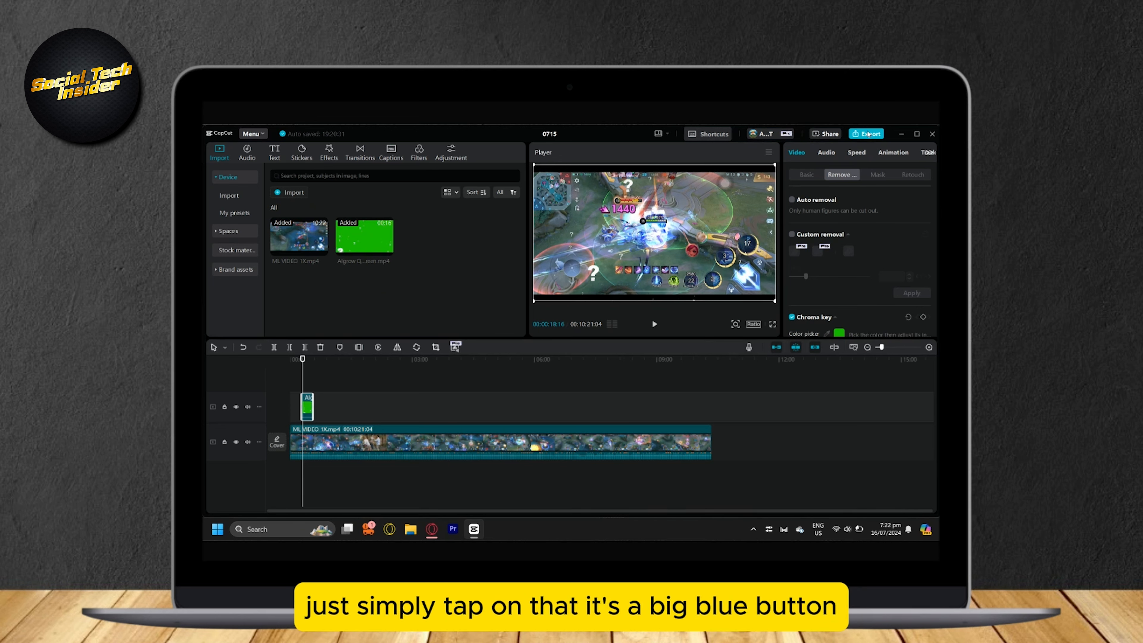
pyautogui.click(866, 133)
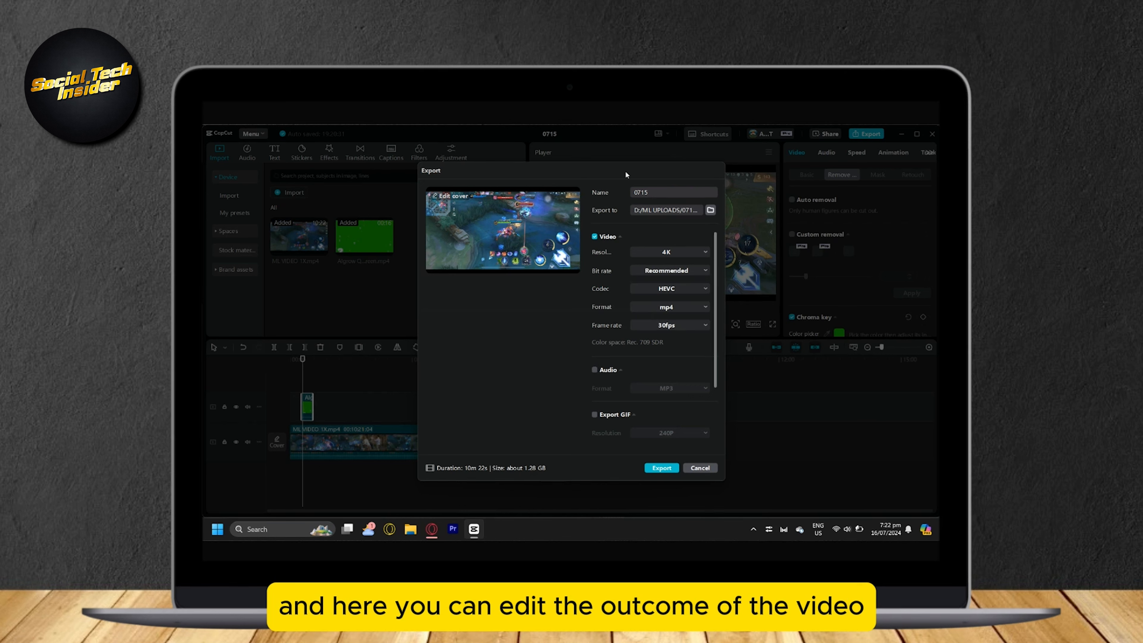
pyautogui.moveTo(596, 297)
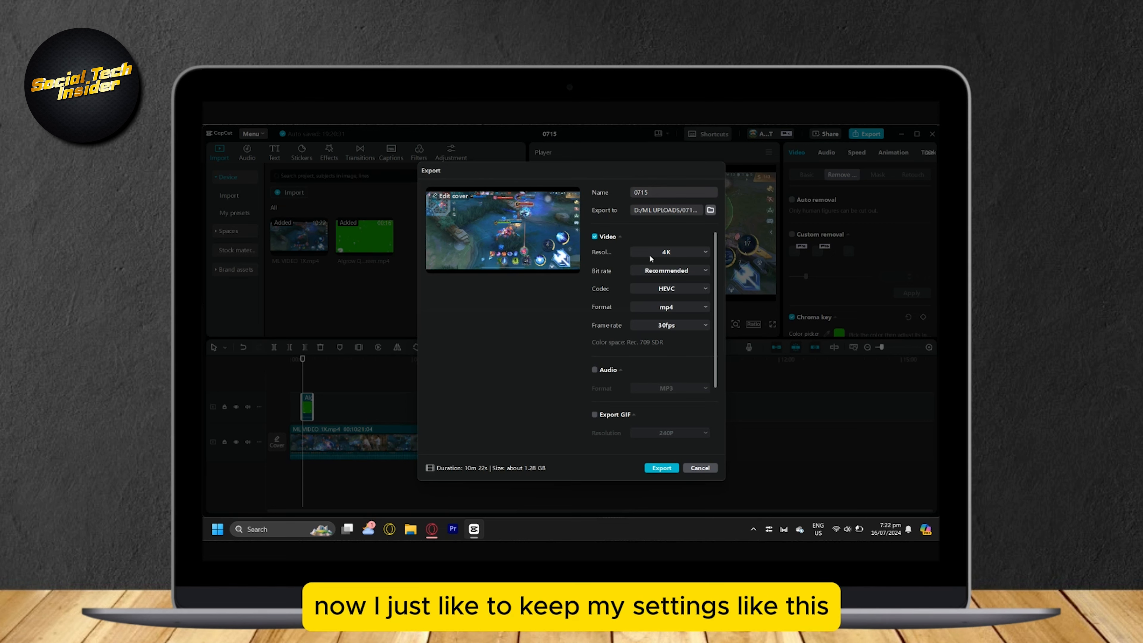
pyautogui.moveTo(683, 319)
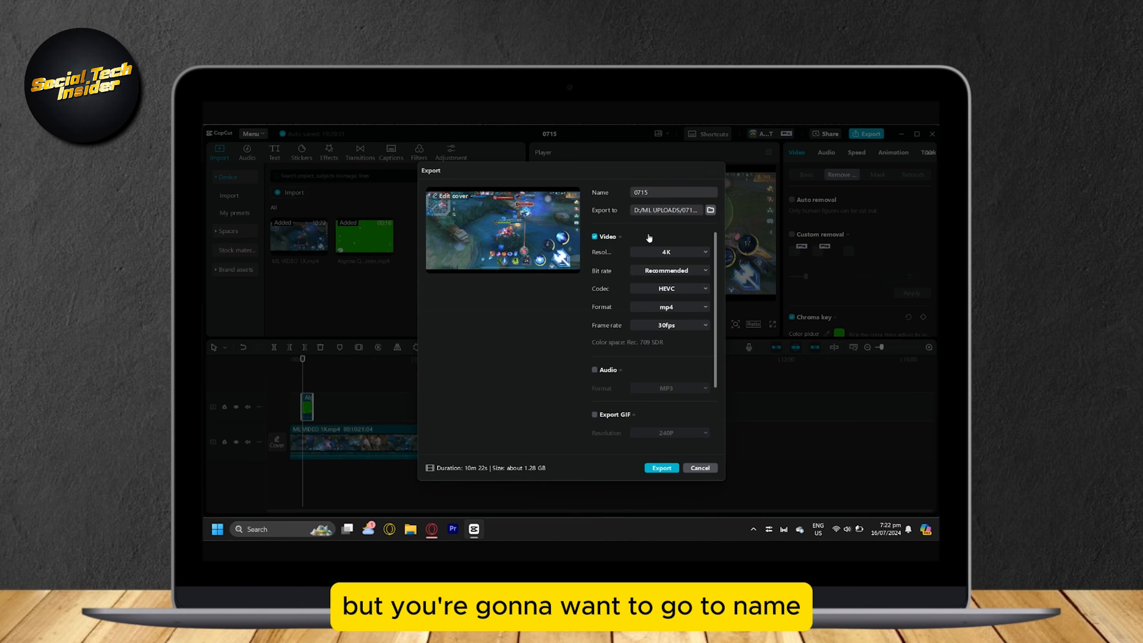
pyautogui.click(671, 192)
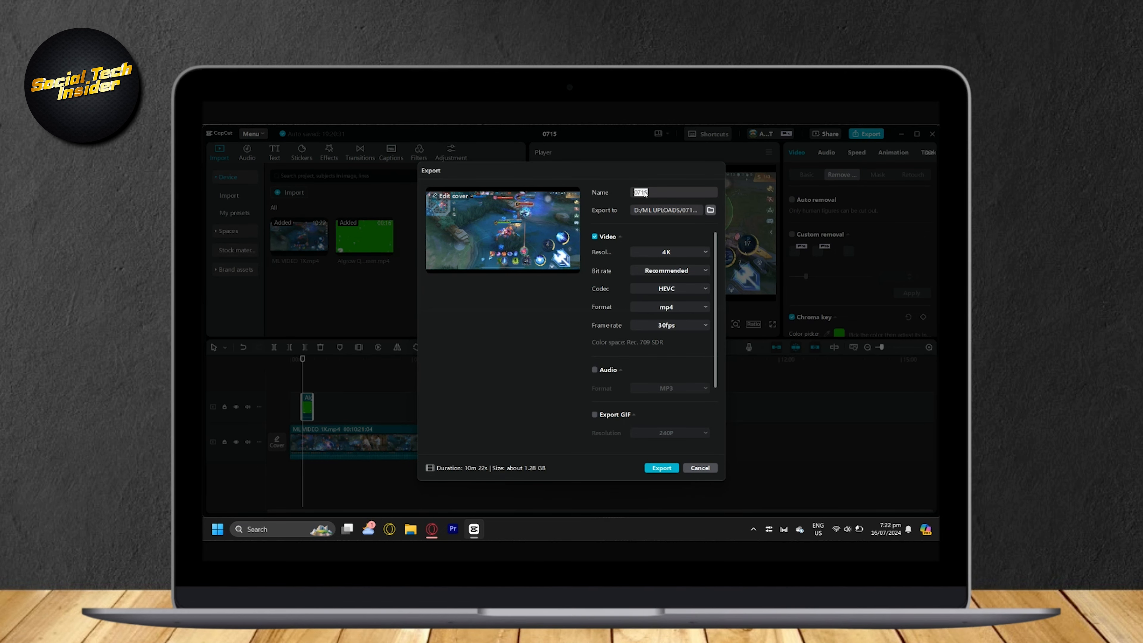
# Name the export HELLO and start rendering the video.
pyautogui.write('HELLO')
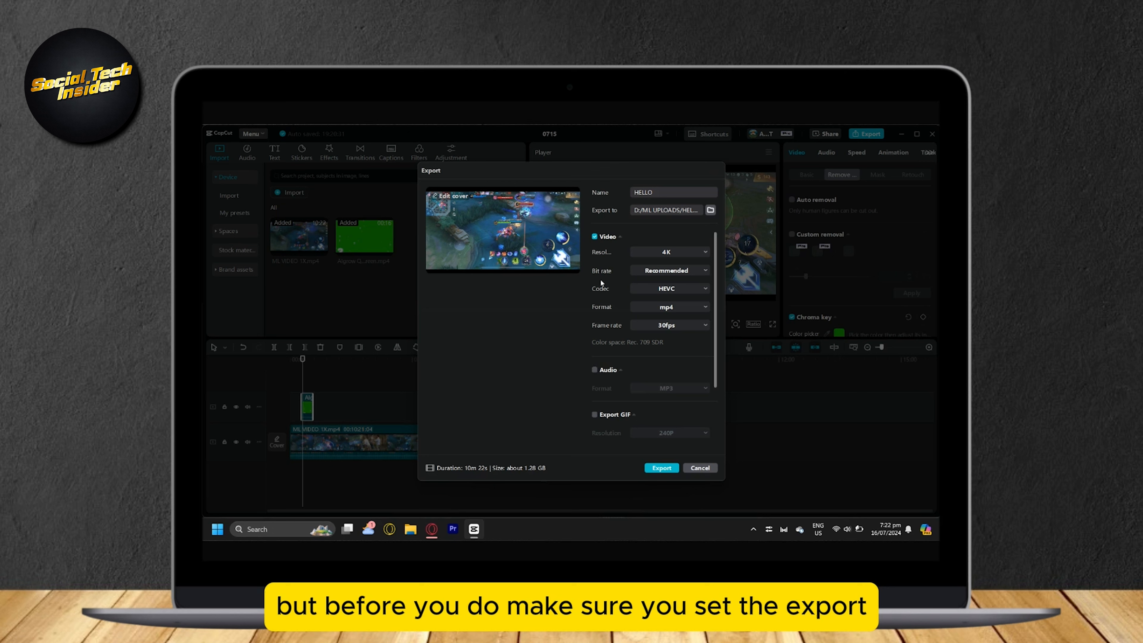
pyautogui.click(671, 192)
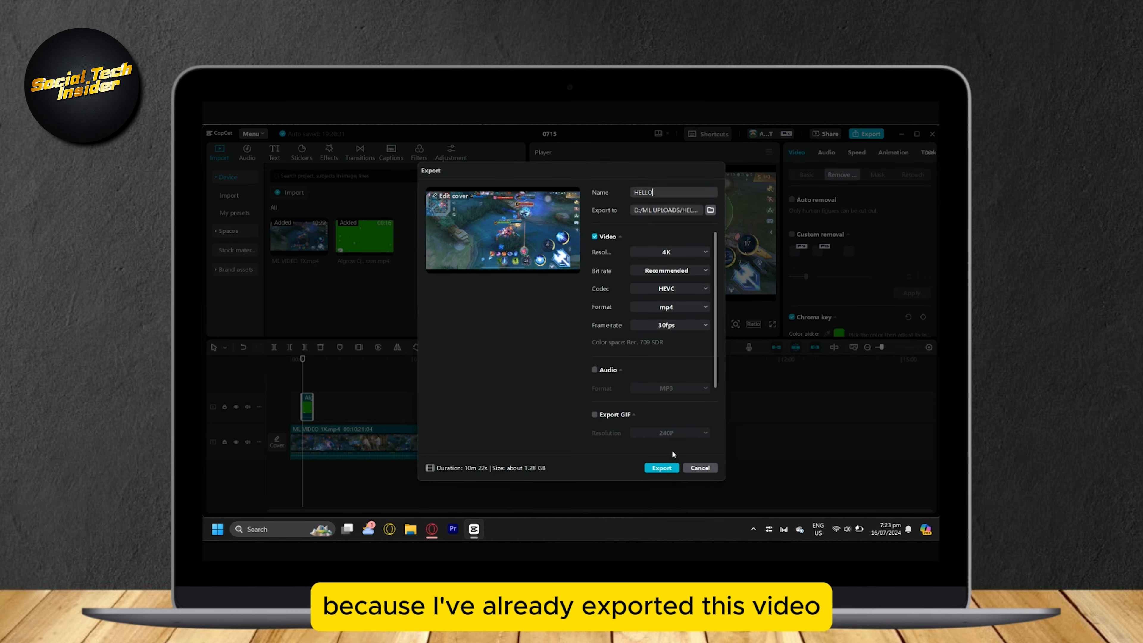
pyautogui.moveTo(664, 463)
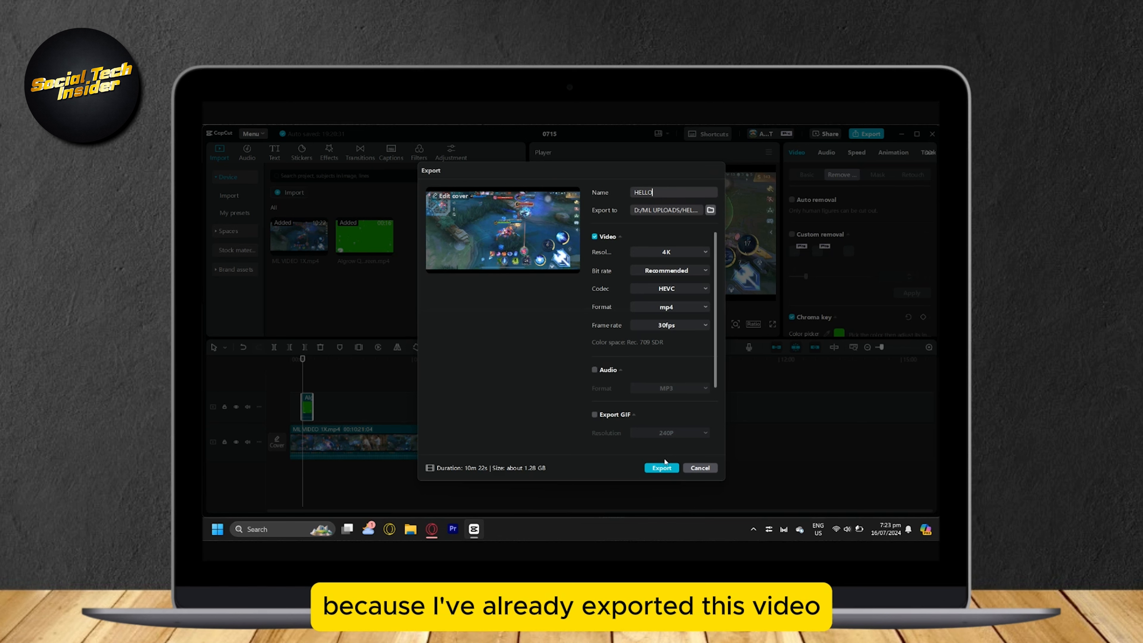
pyautogui.click(660, 467)
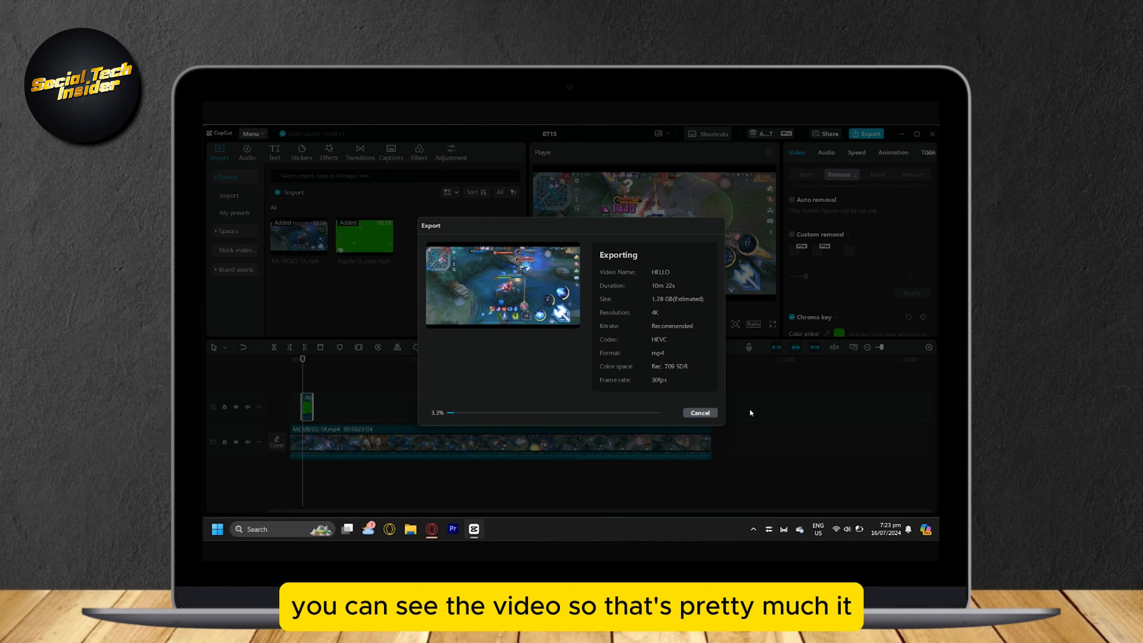
# Cancel the running HELLO export to show the stop-exporting confirmation prompt.
pyautogui.click(698, 412)
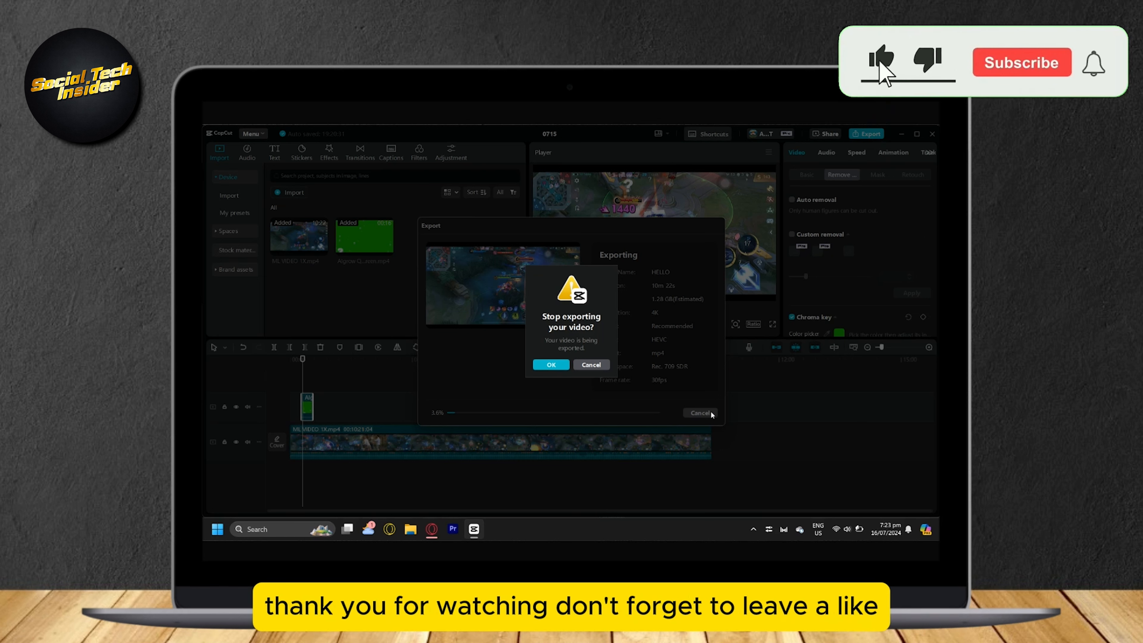
pyautogui.click(1022, 62)
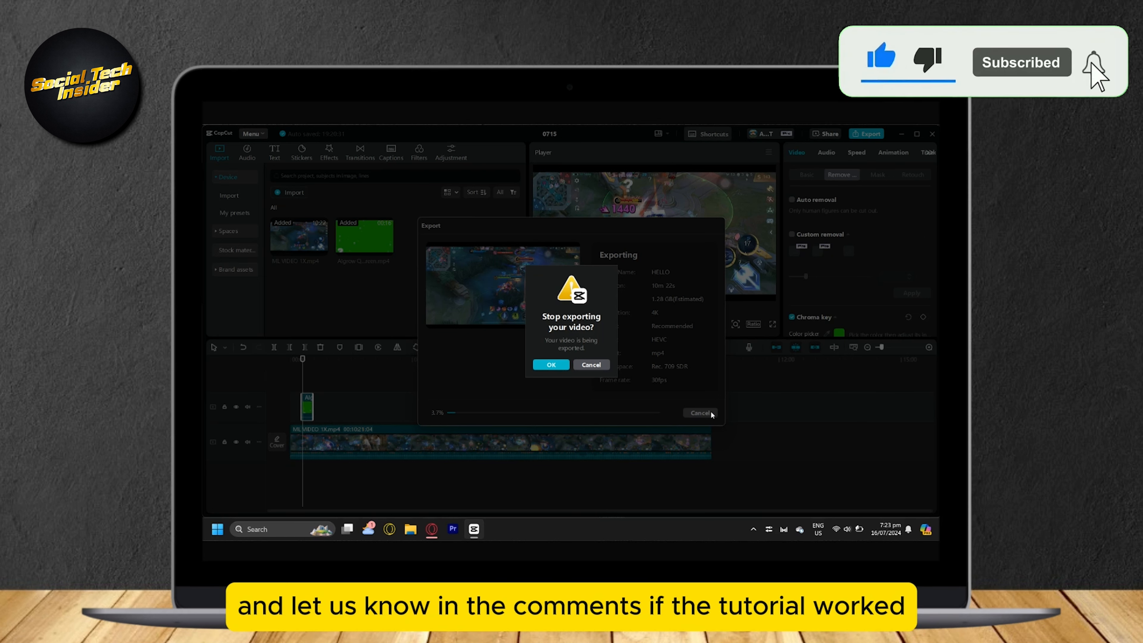